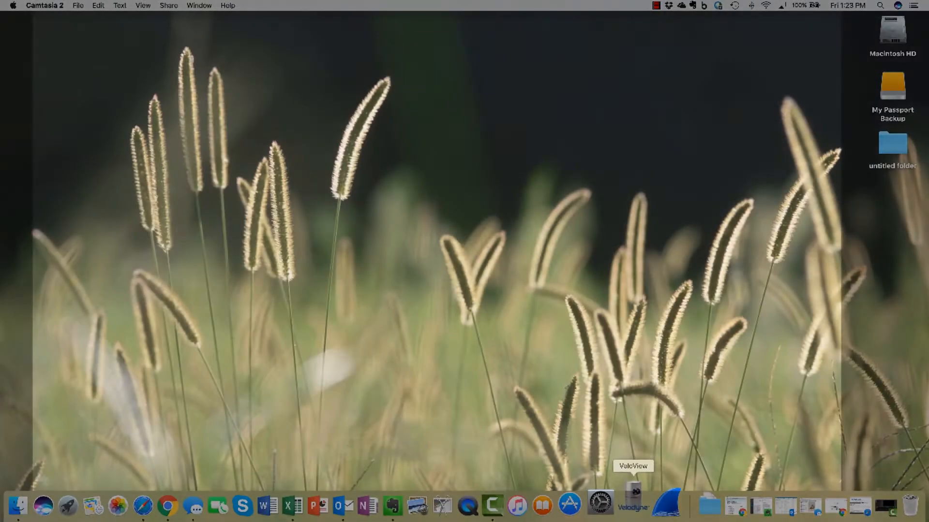
Step: Launch VeloView and confirm the VLP-16 sensor configuration to view the live stream
left_click(633, 506)
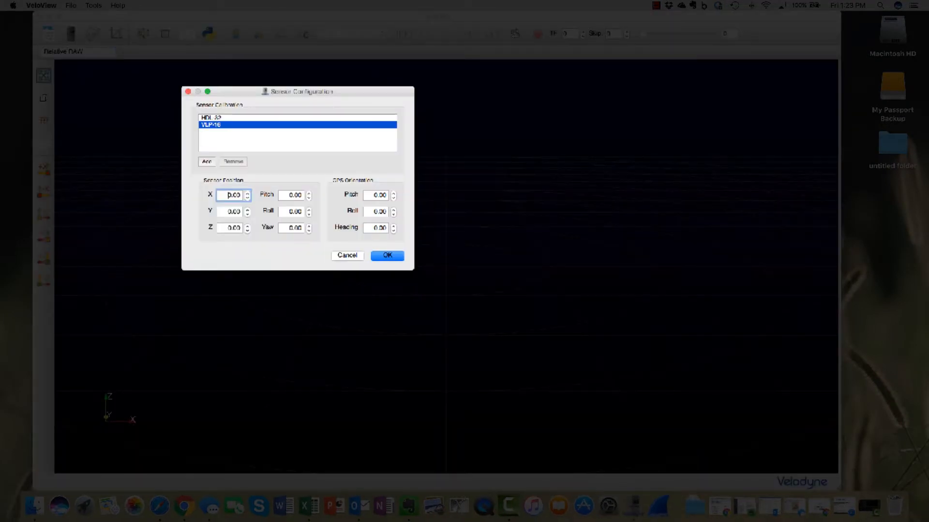
left_click(386, 256)
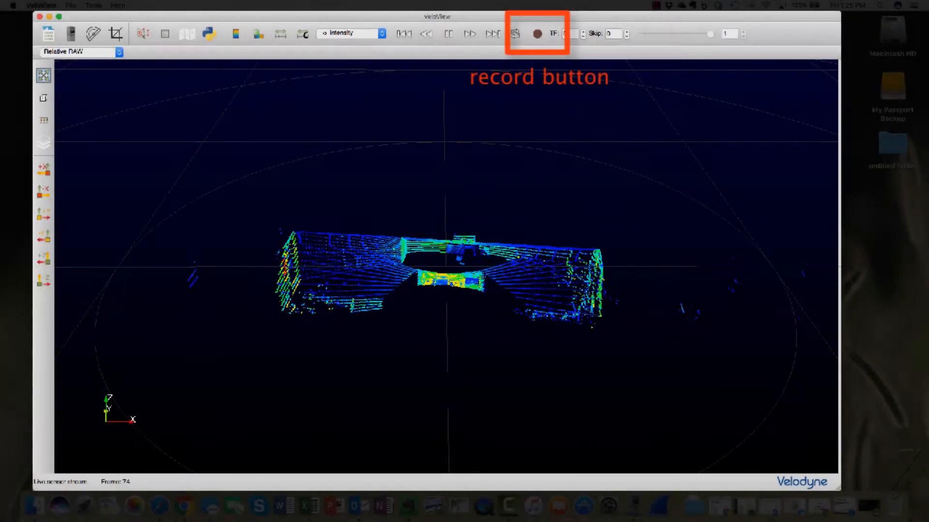
Step: Record the live VLP-16 stream to a capture file saved on the Desktop
left_click(534, 33)
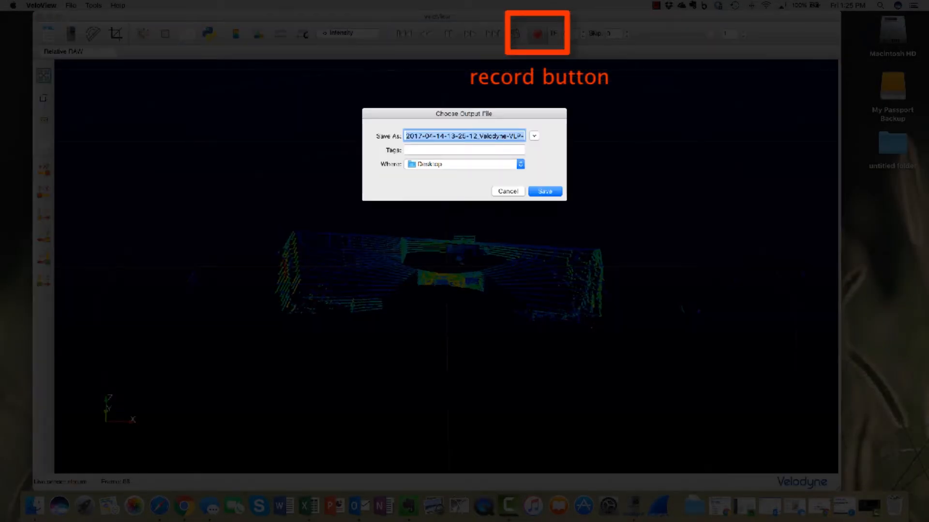
left_click(543, 192)
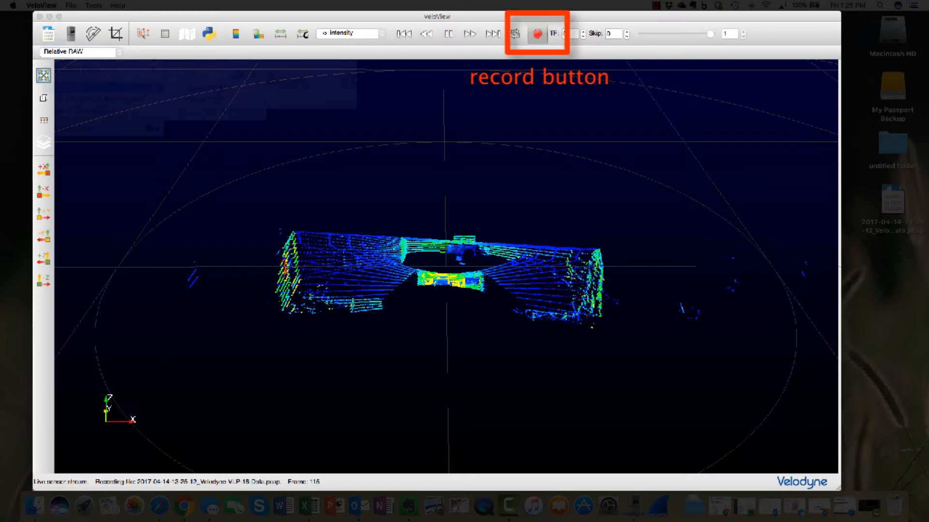
left_click(53, 45)
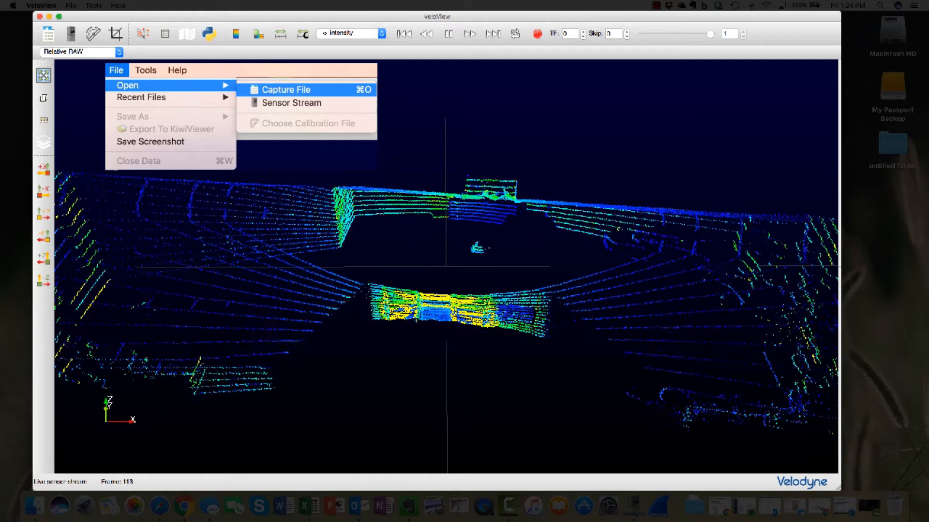
Step: Open the saved .pcap capture file for replay
left_click(161, 33)
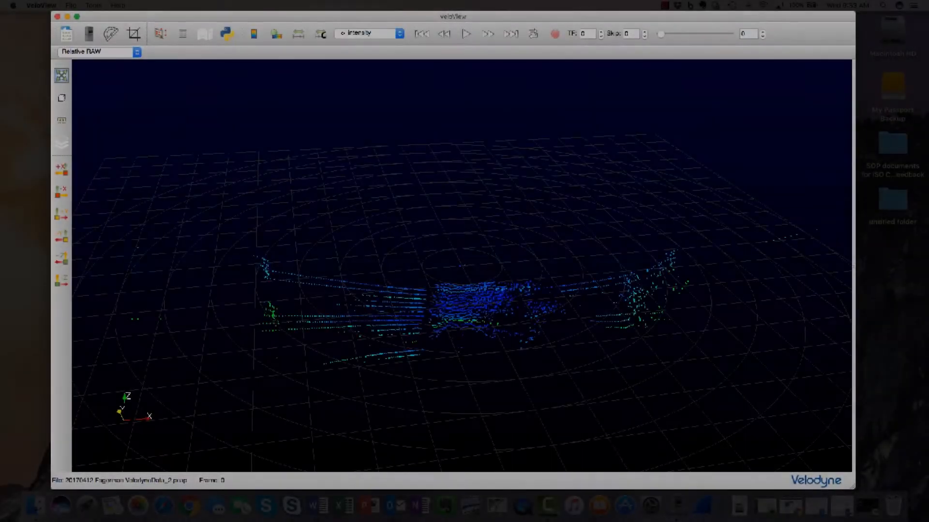
Step: Play the capture and bring up the Laser Selection list of 16 lasers
left_click(160, 34)
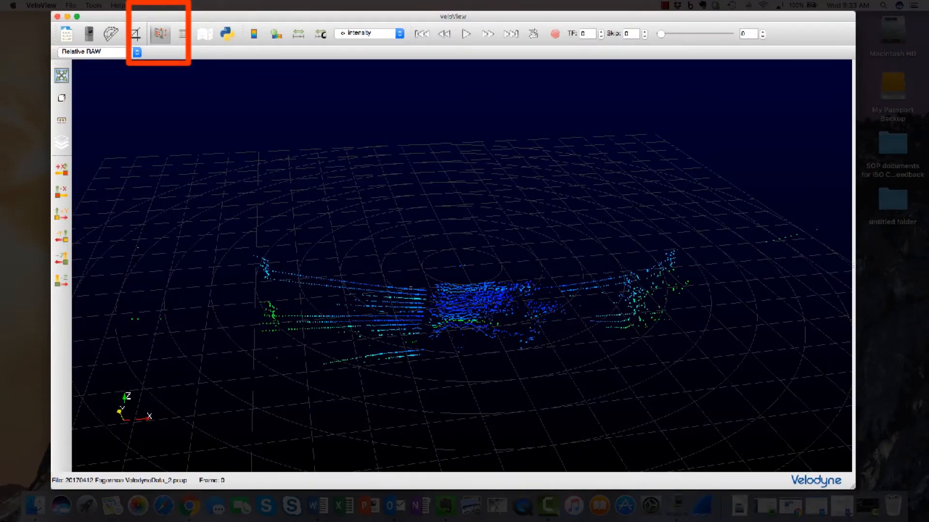
left_click(160, 33)
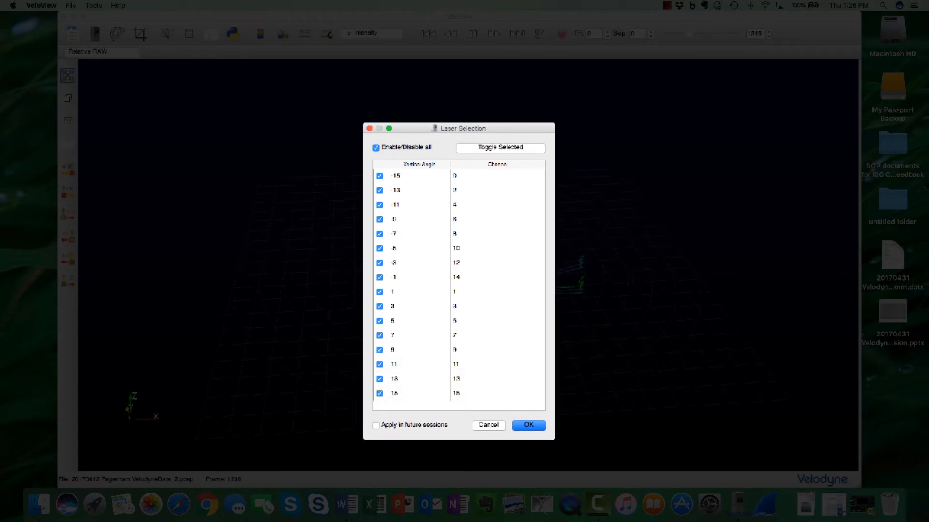
Step: Disable all lasers except the one at vertical angle 11° and apply
left_click(375, 148)
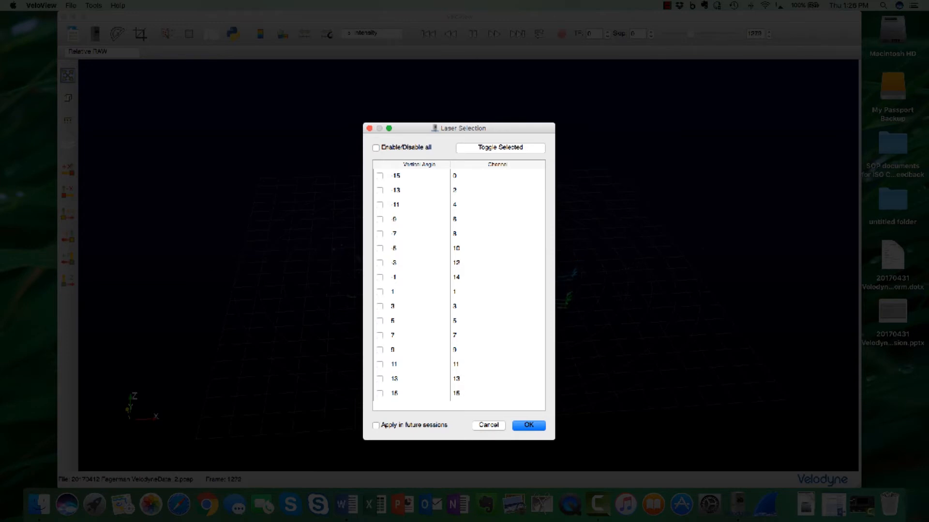
left_click(380, 364)
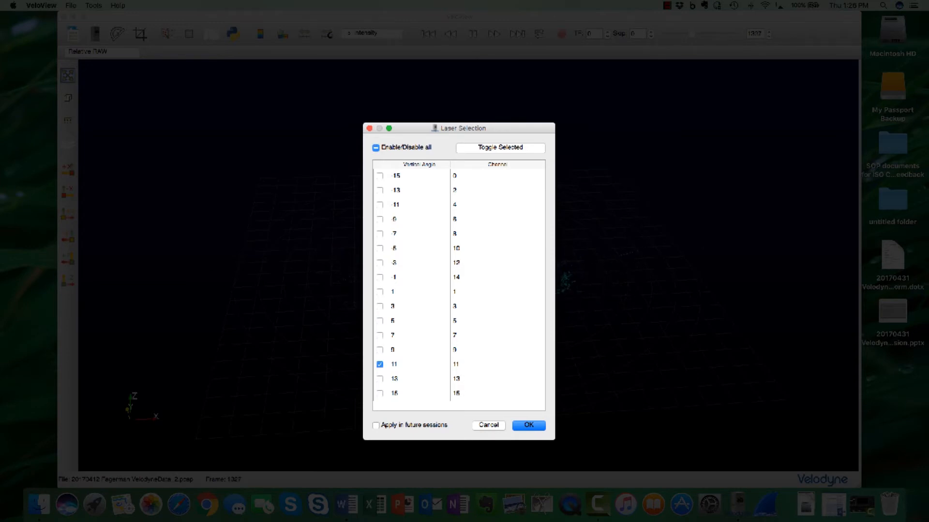
left_click(527, 425)
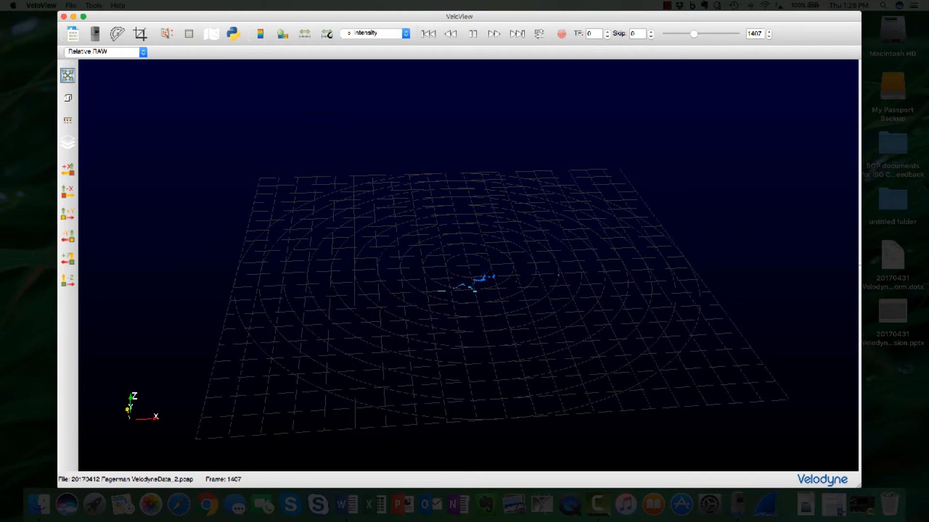
left_click(140, 33)
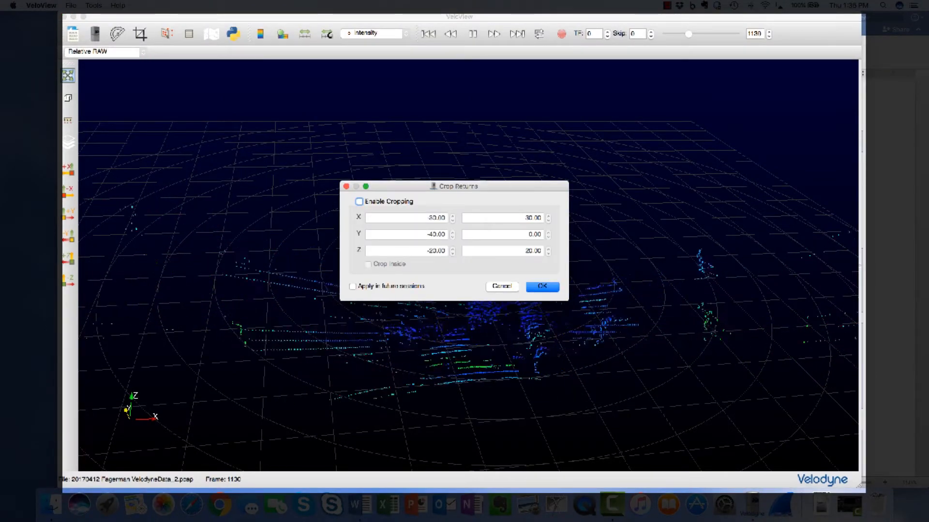
Step: Enable cropping with the default X, Y and Z bounds and apply it
left_click(359, 201)
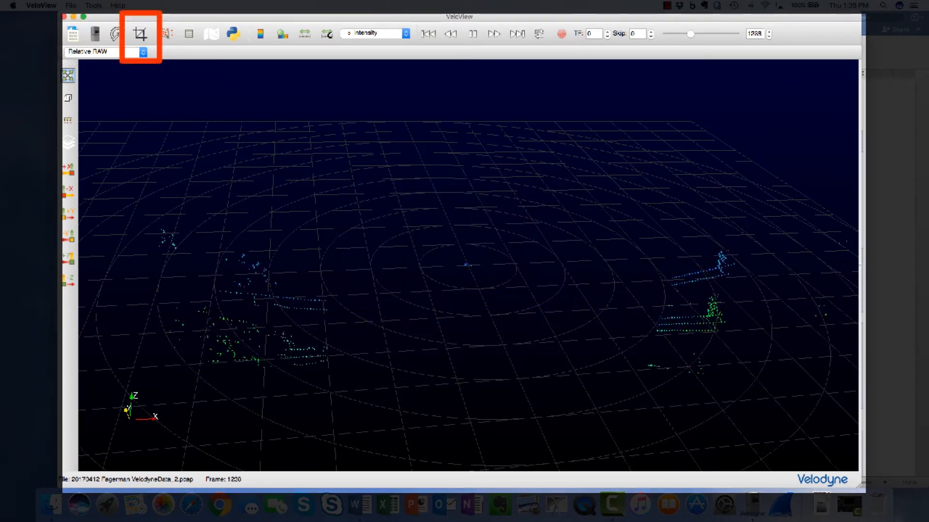
left_click(140, 33)
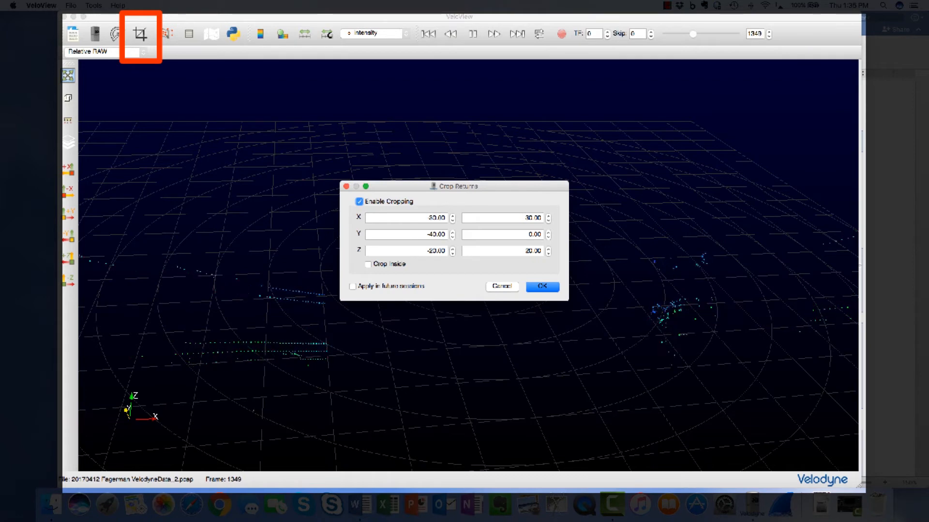
left_click(540, 287)
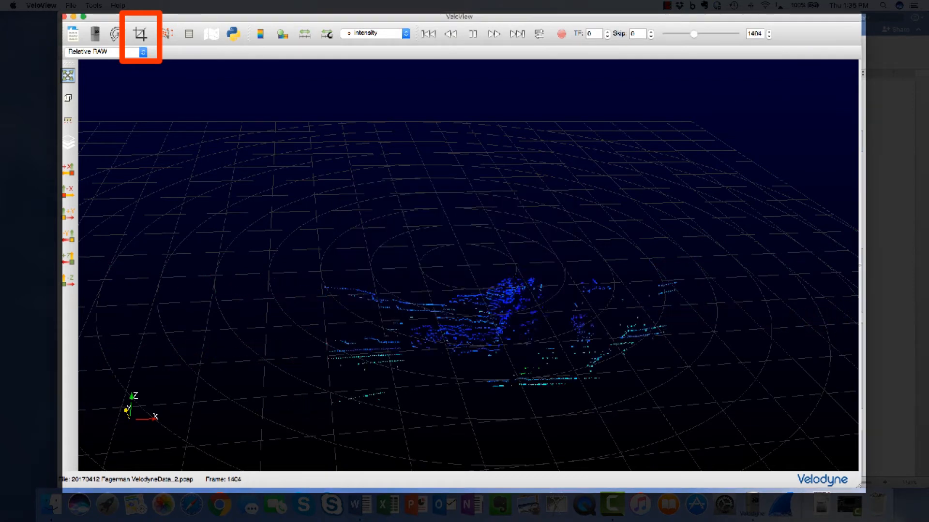
left_click(494, 34)
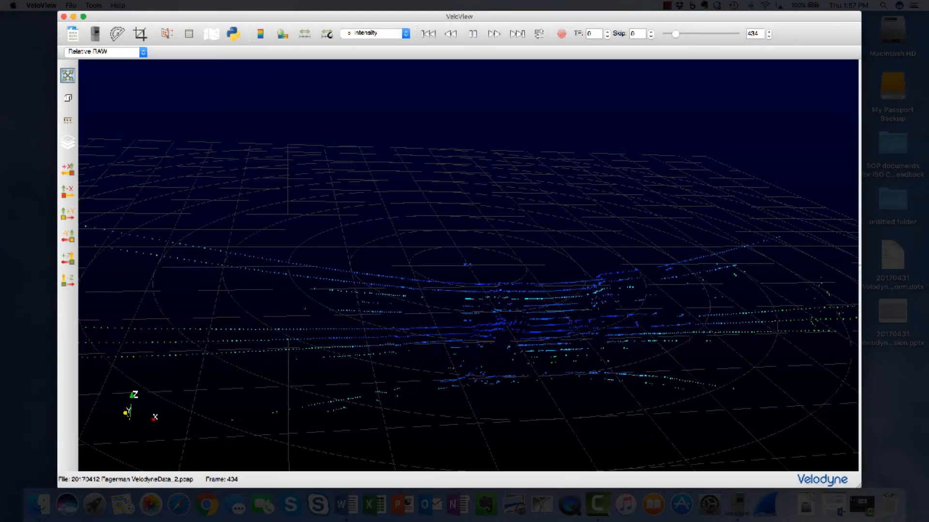
Step: Display the 0–256 intensity colour legend beside the replaying point cloud
left_click(259, 33)
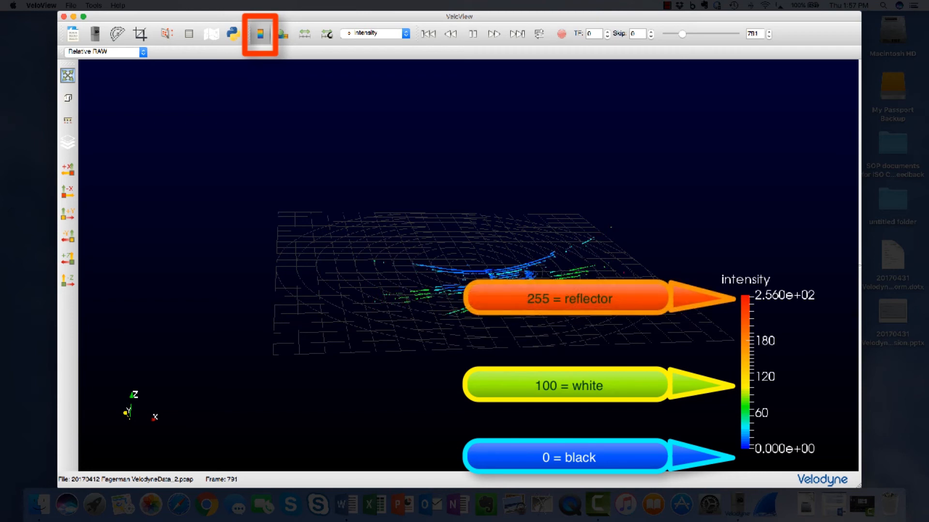
left_click(493, 34)
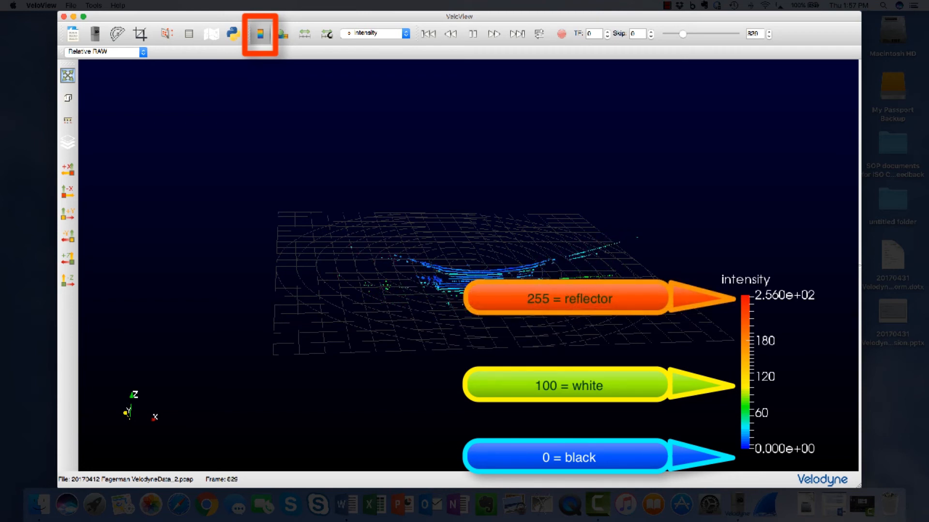
left_click(493, 34)
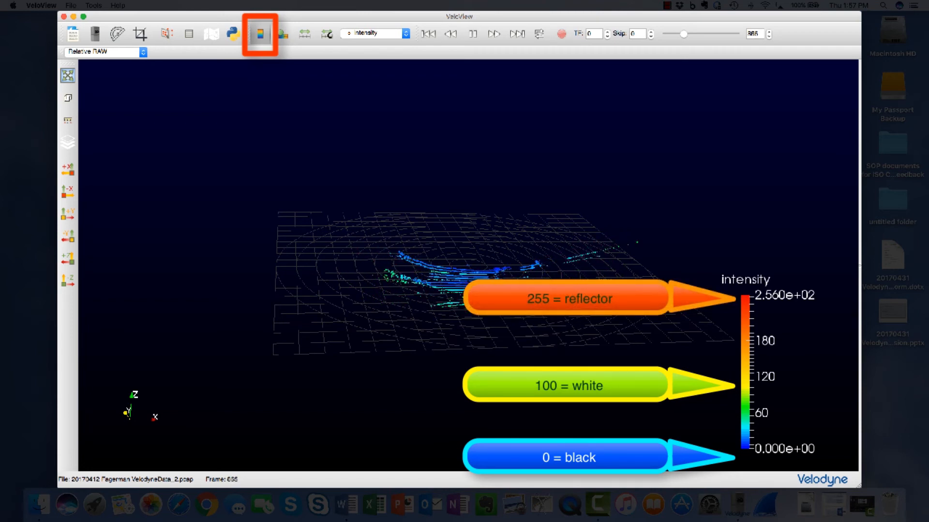
left_click(667, 5)
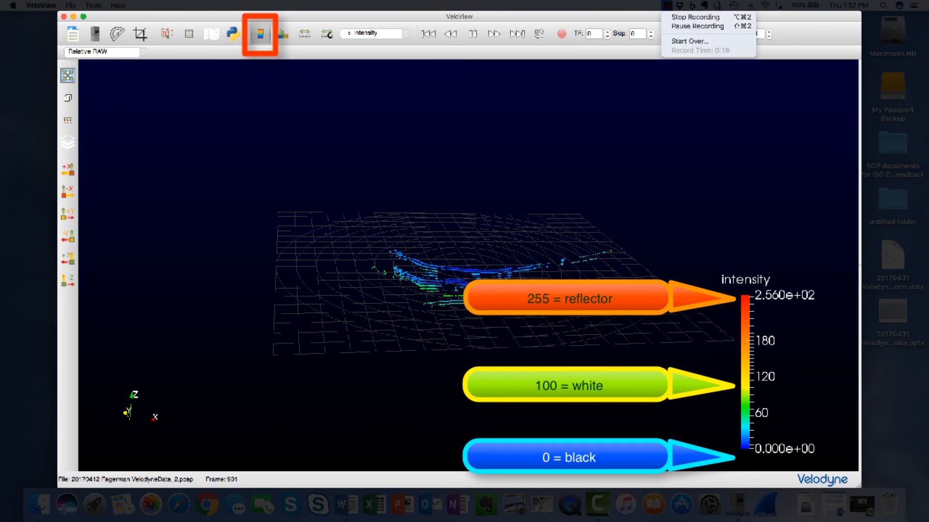